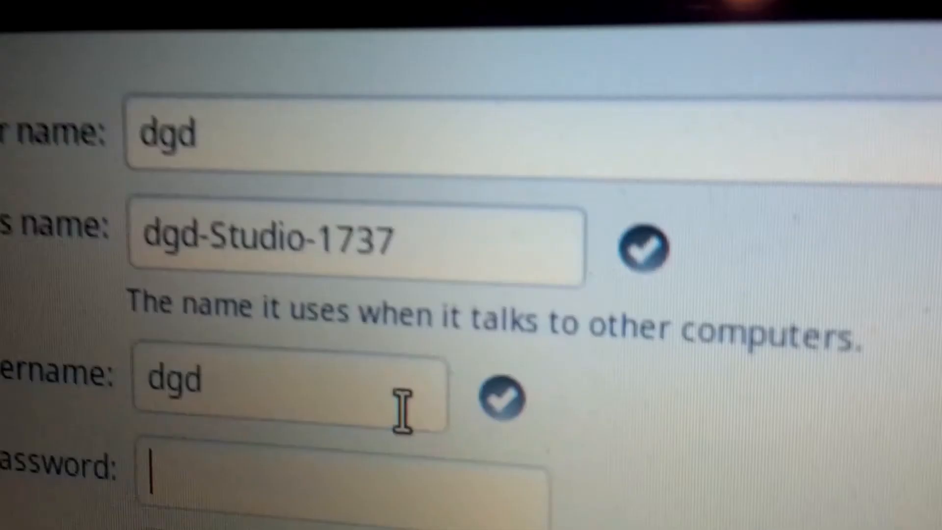
{"action": "scroll", "scroll_direction": "down", "scroll_amount": 3}
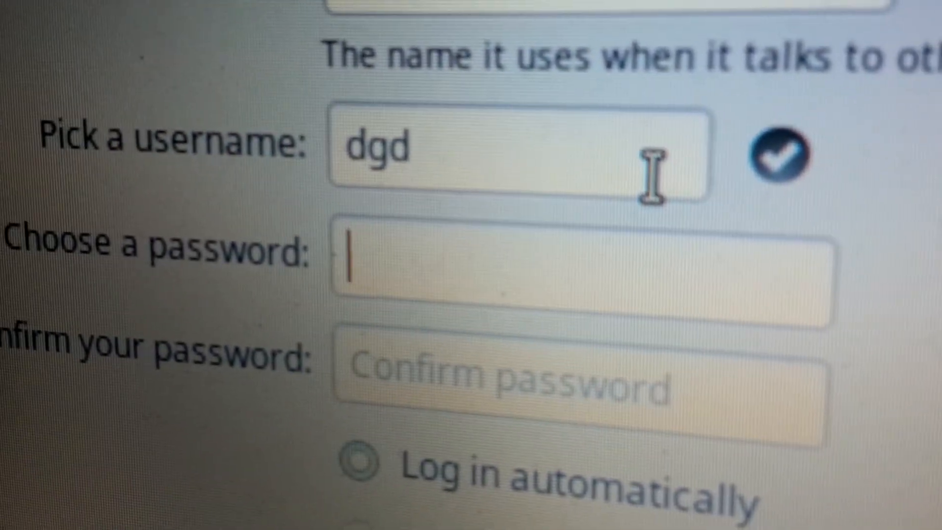